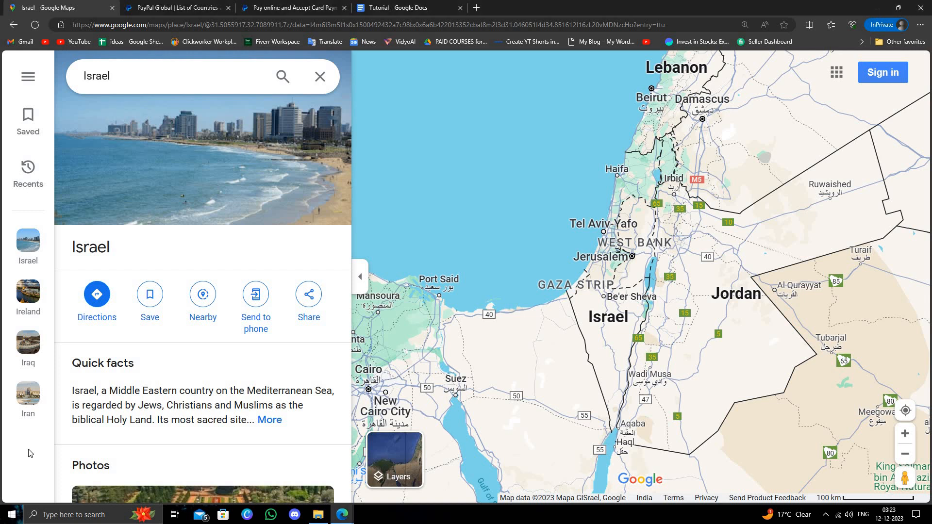
pyautogui.moveTo(28, 450)
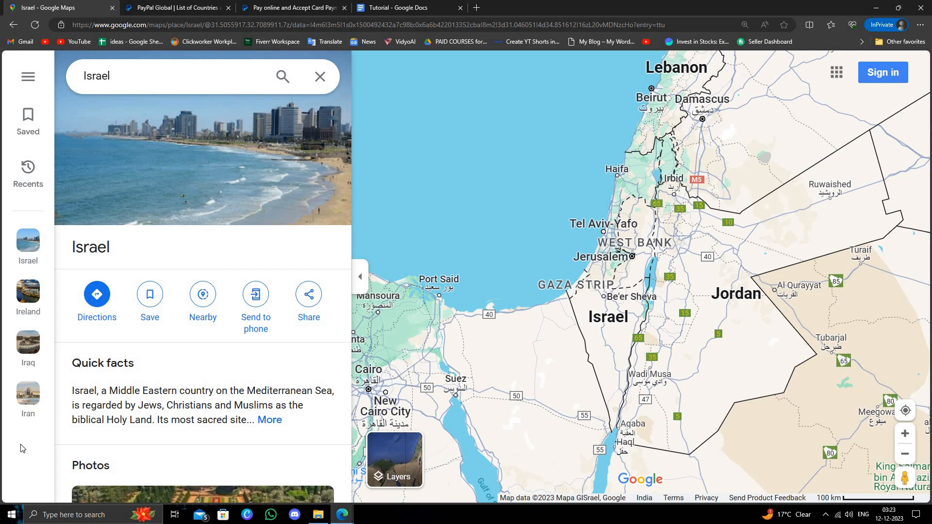
pyautogui.moveTo(25, 448)
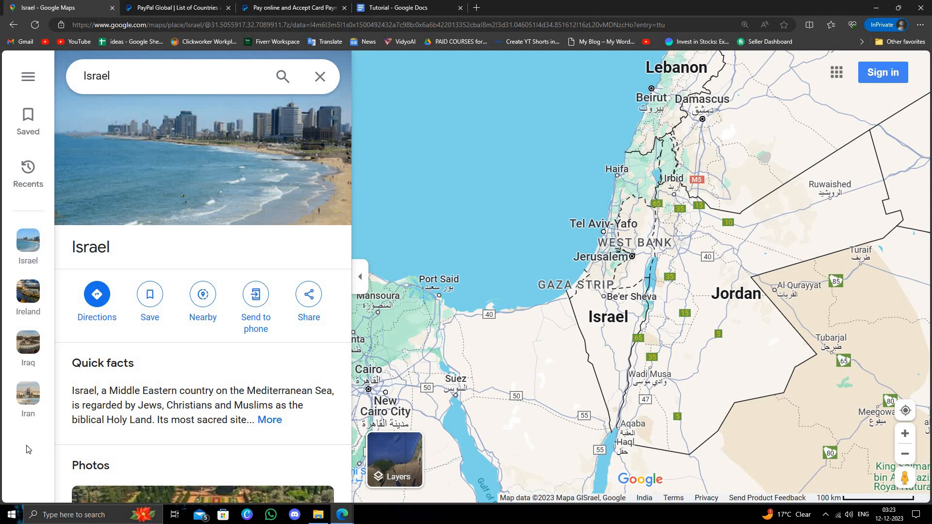
pyautogui.moveTo(29, 470)
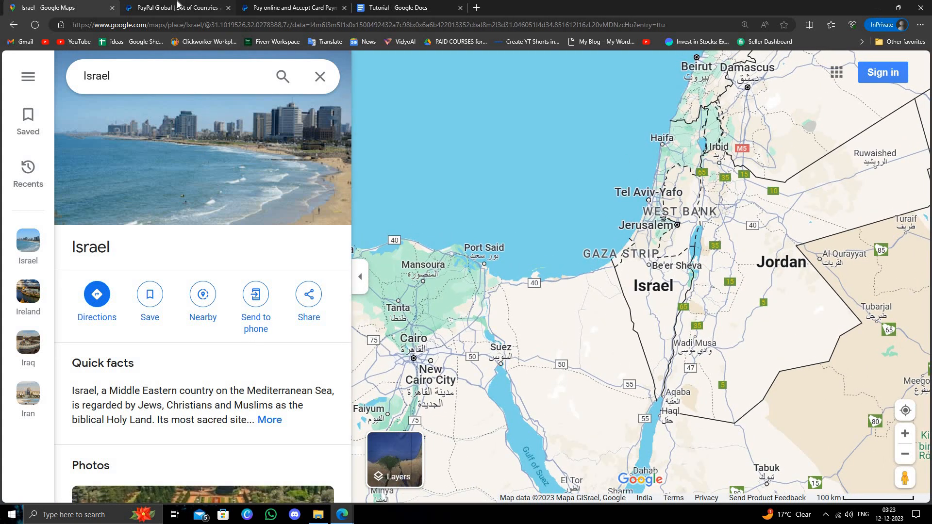
# - Find Israel among PayPal's Asia Pacific countries and reach the Israel home page
pyautogui.click(177, 8)
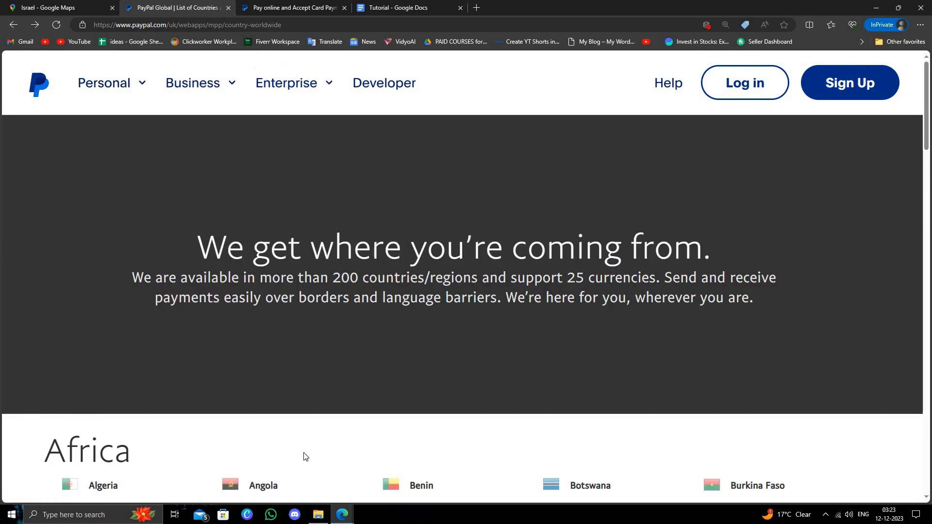
pyautogui.press('Ctrl+f')
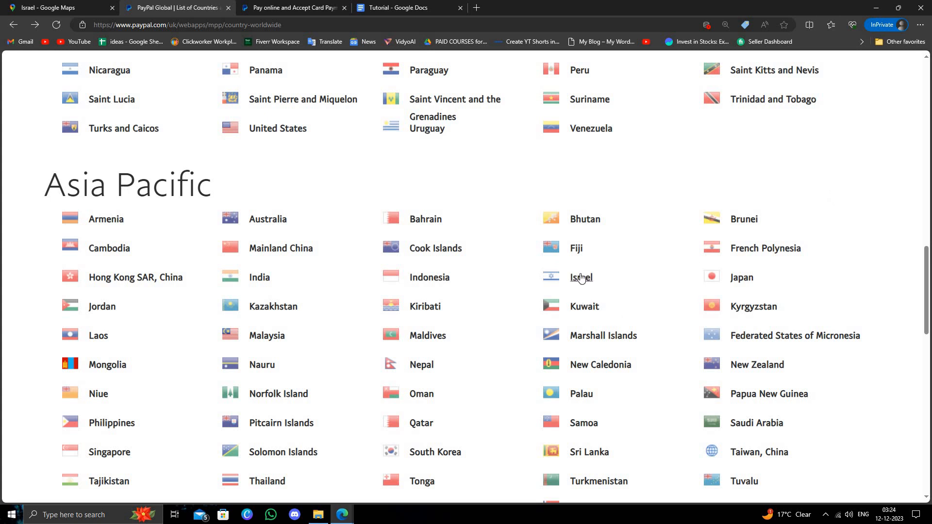
pyautogui.rightClick(580, 277)
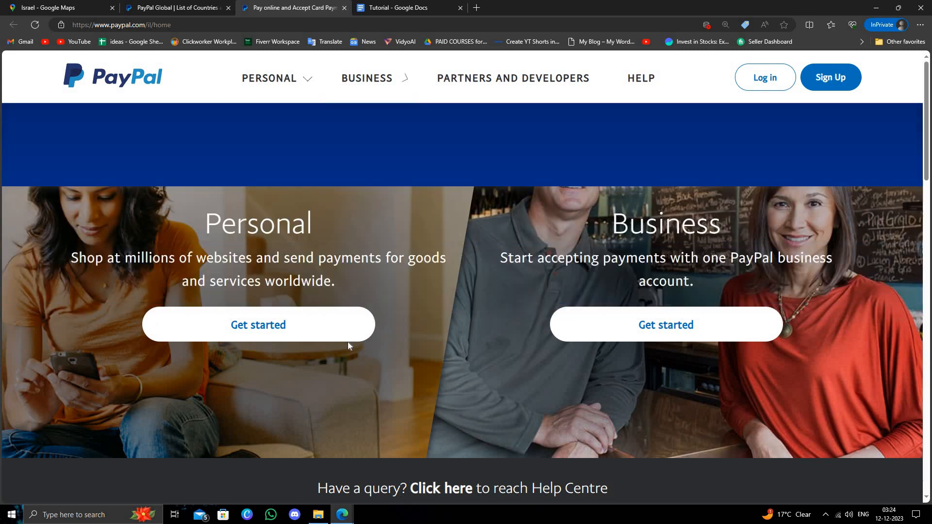
# - Start a Personal account signup with Israel as country and enter 'gsfs' as email
pyautogui.click(257, 324)
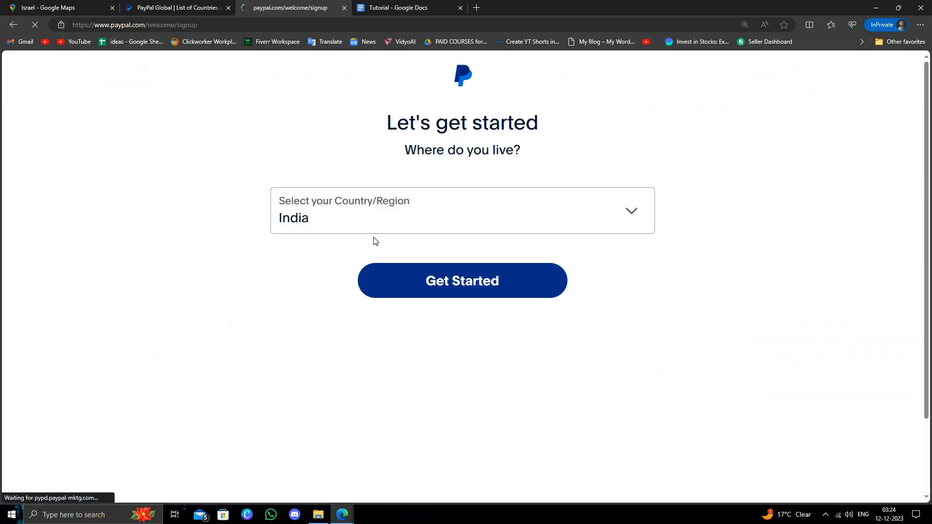
pyautogui.click(462, 210)
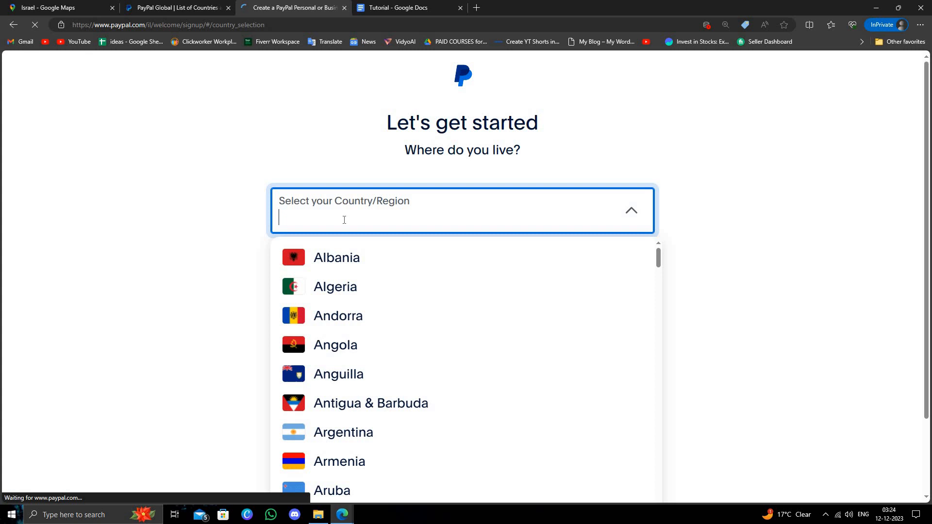
pyautogui.write('i')
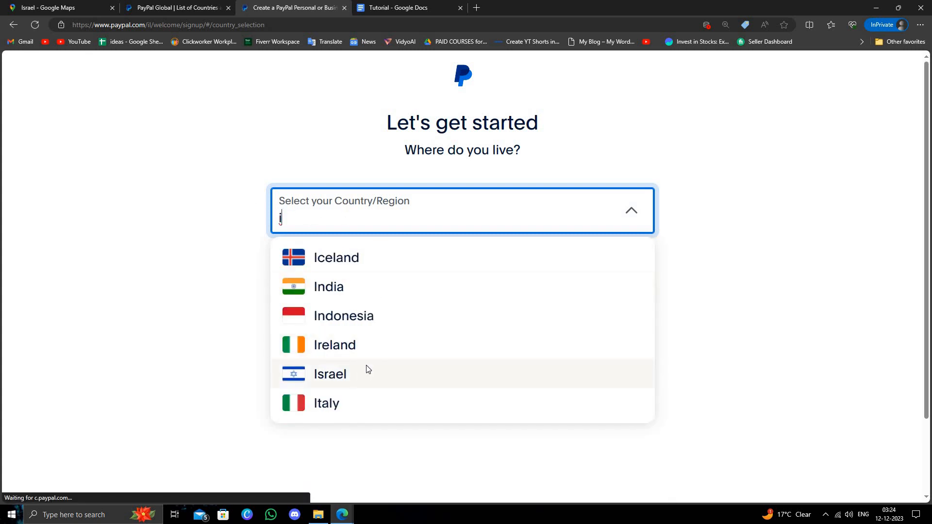
pyautogui.click(330, 374)
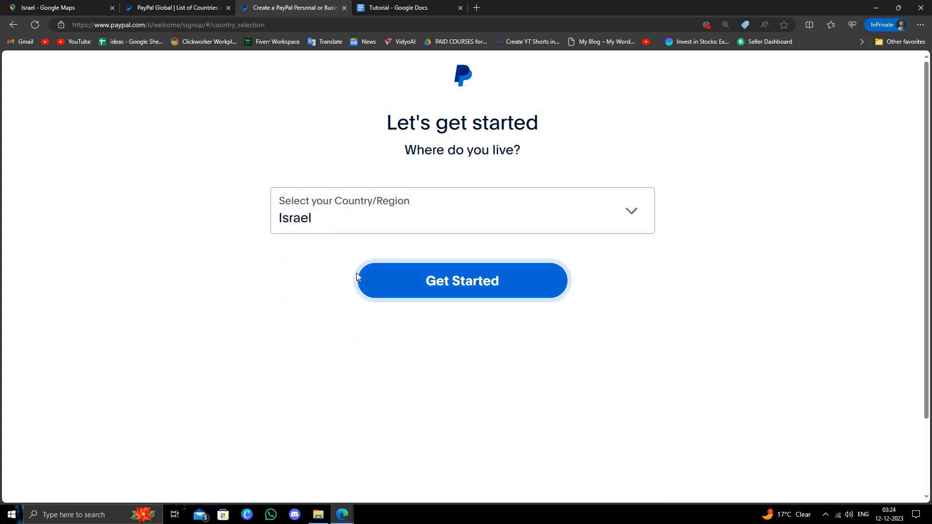
pyautogui.click(462, 281)
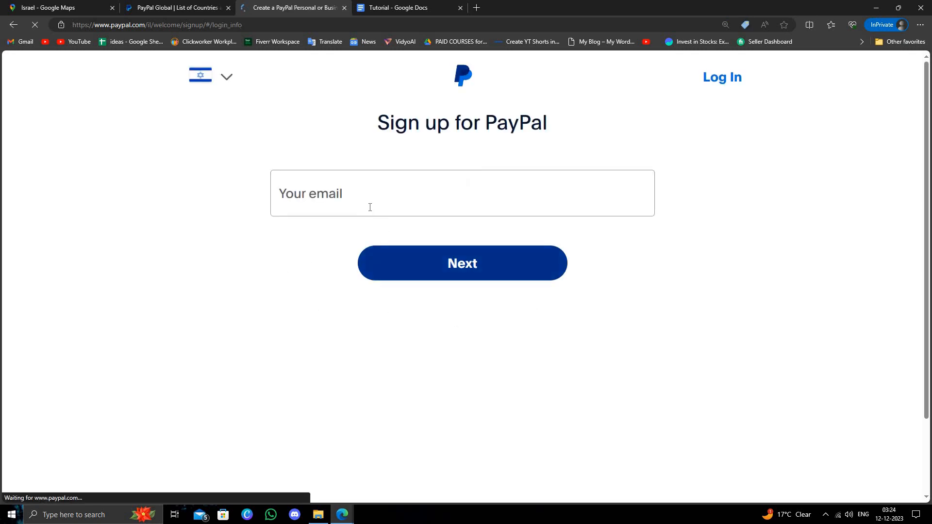
pyautogui.write('gsfs')
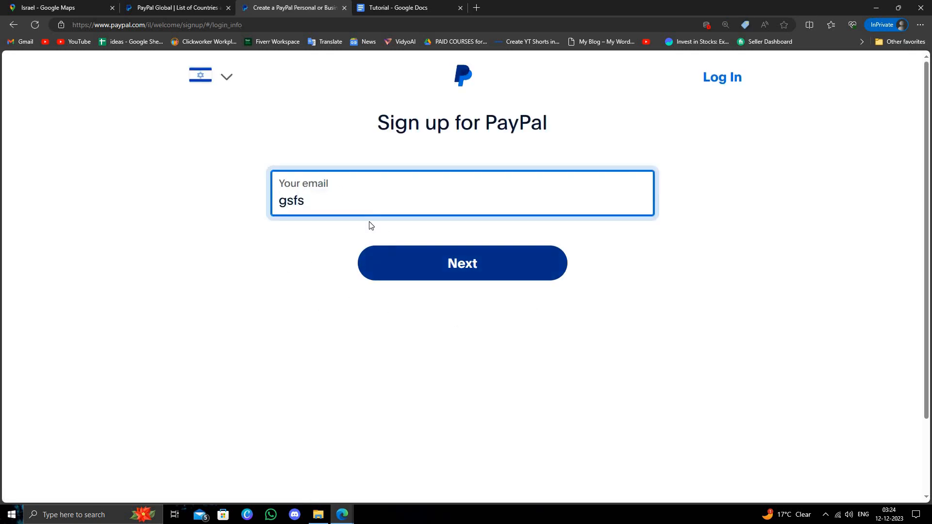